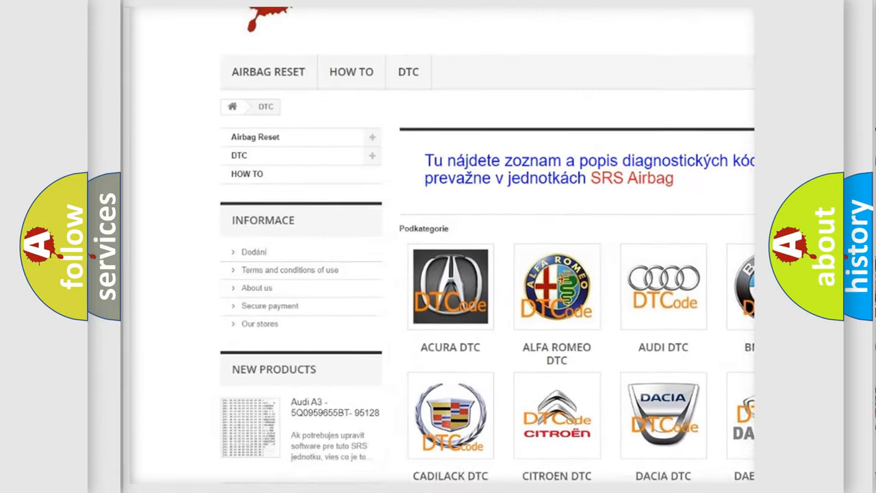
pyautogui.scroll(-3)
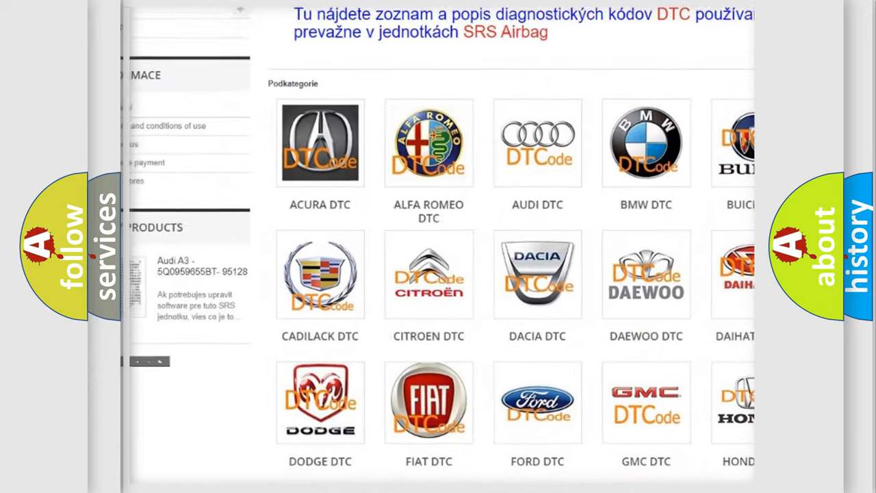